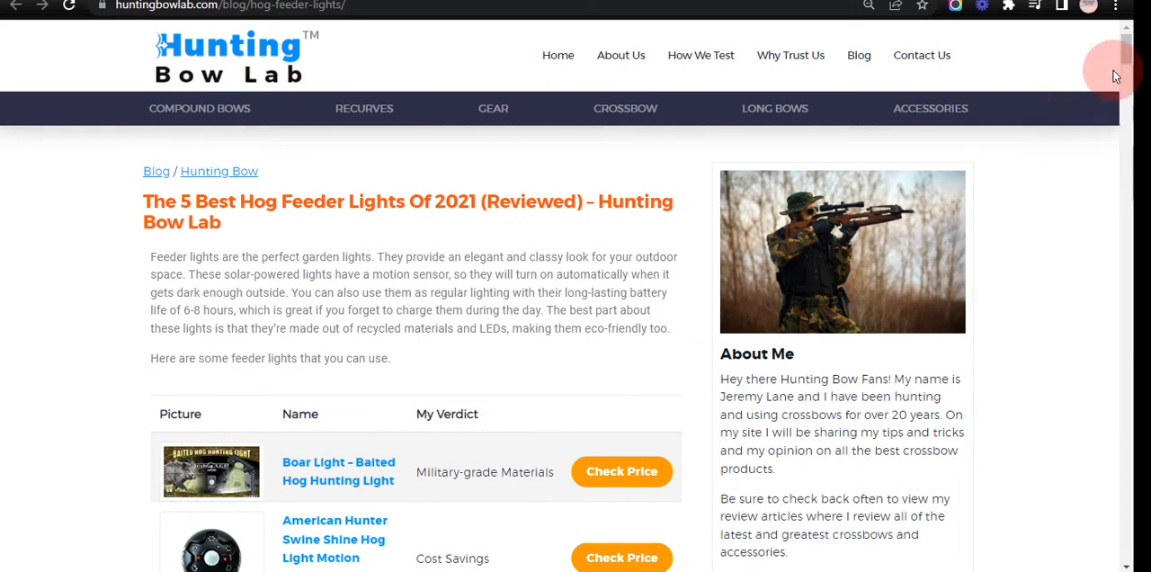
Step: Scroll down the hog feeder lights post and view the Boar Light product image on its own
scroll(down, 3)
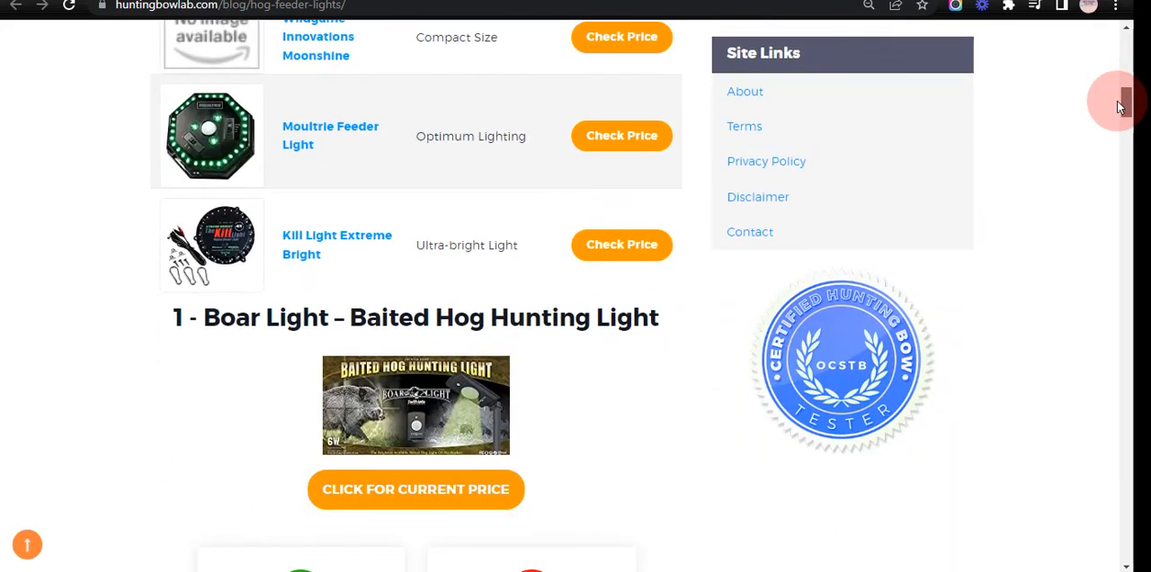
scroll(down, 3)
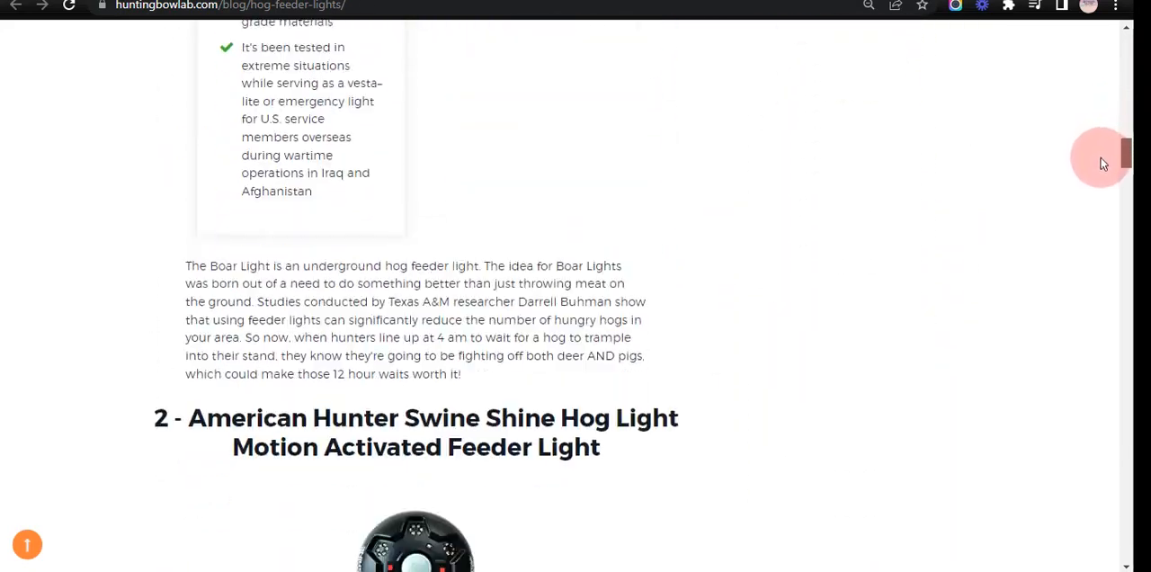
scroll(down, 3)
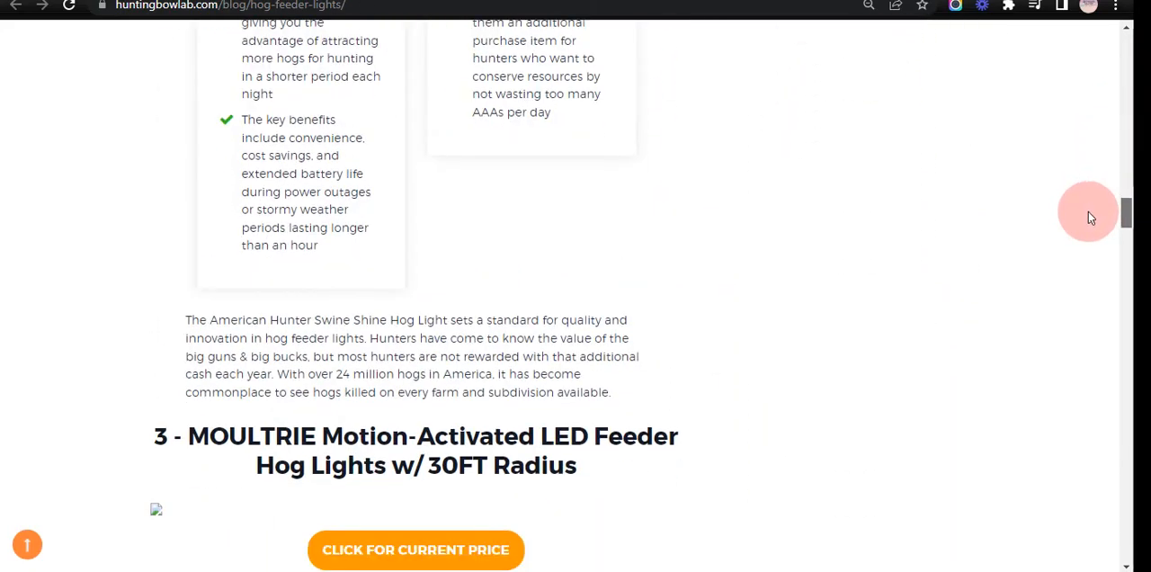
scroll(down, 3)
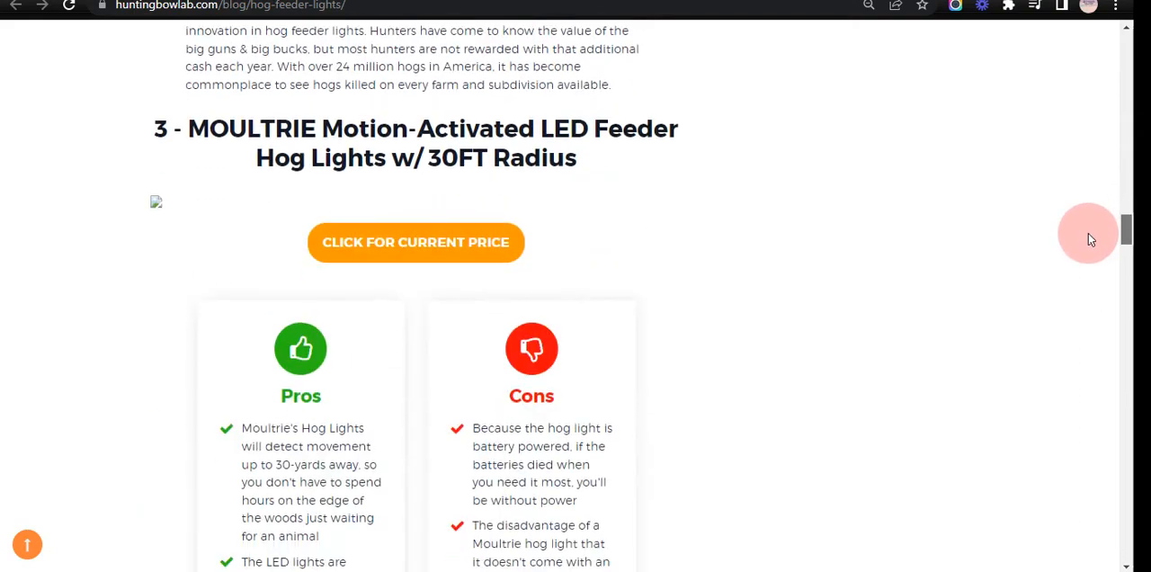
scroll(down, 3)
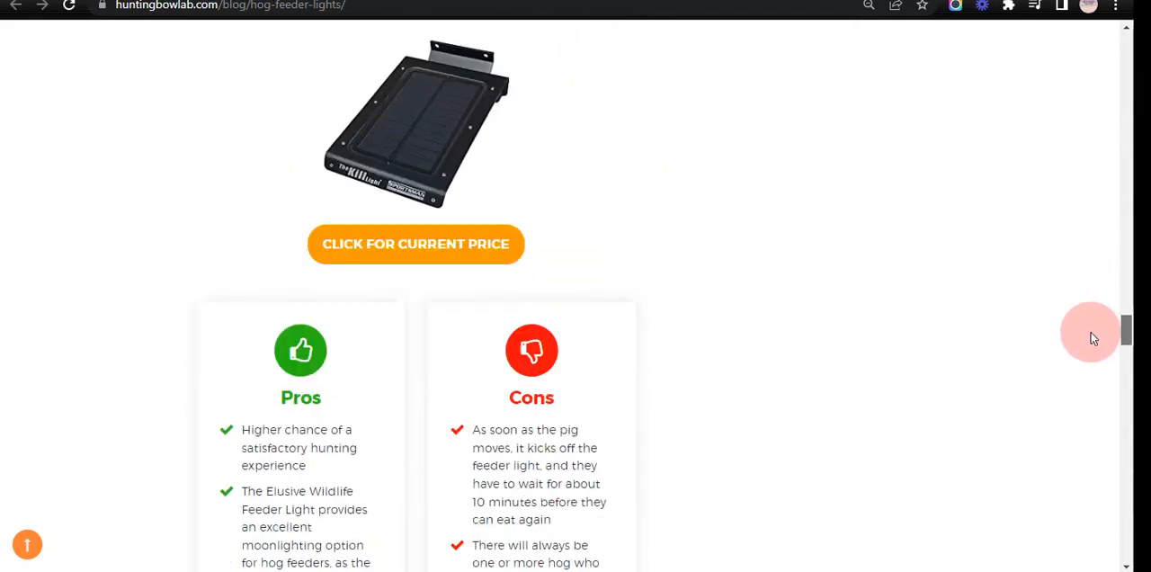
scroll(down, 3)
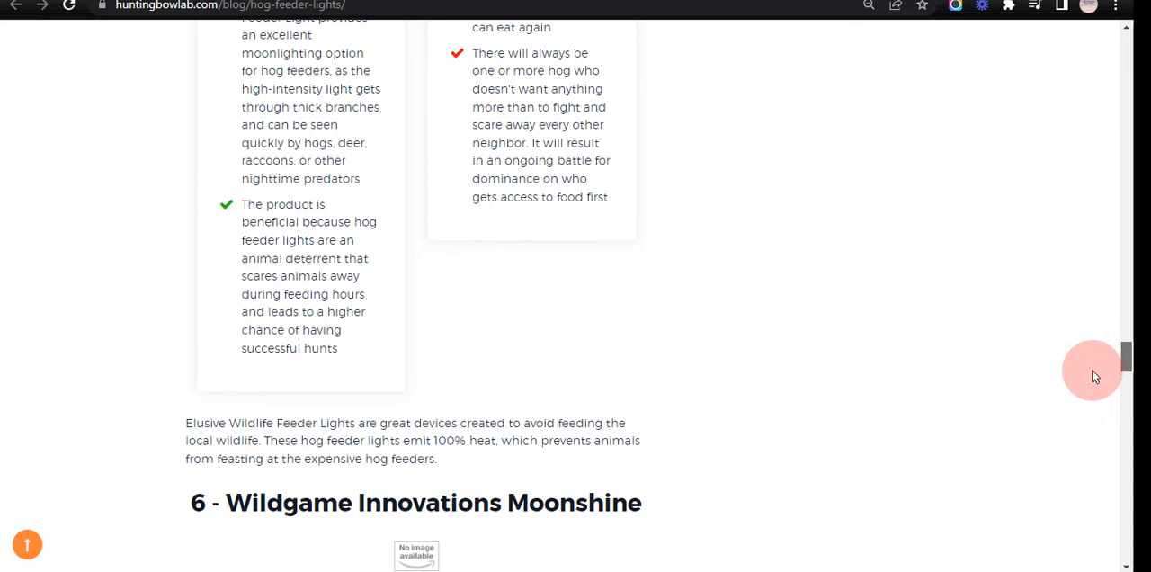
scroll(down, 3)
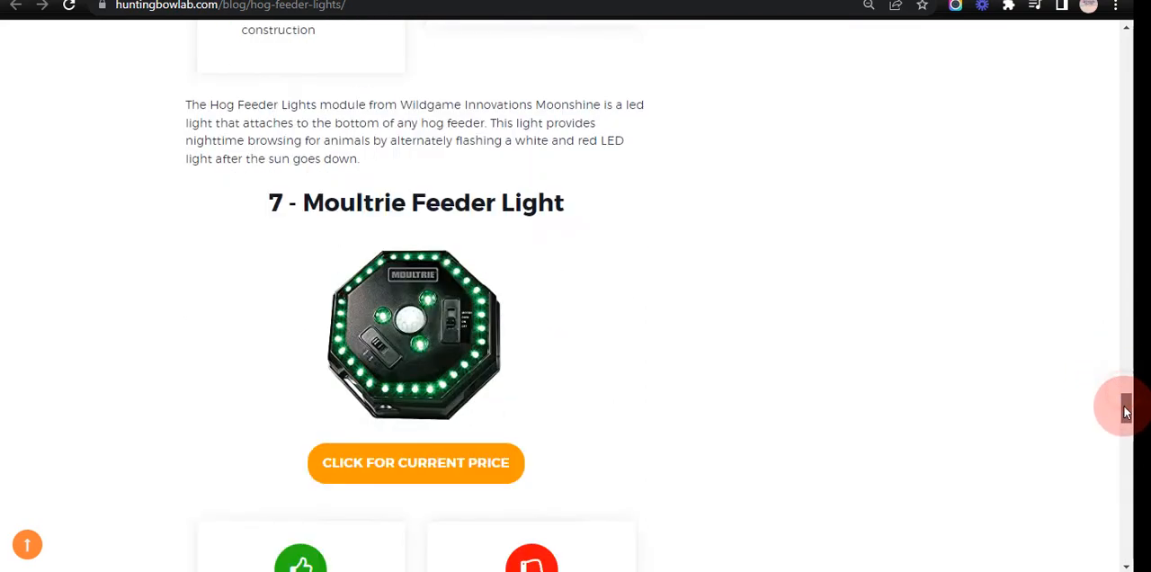
scroll(down, 3)
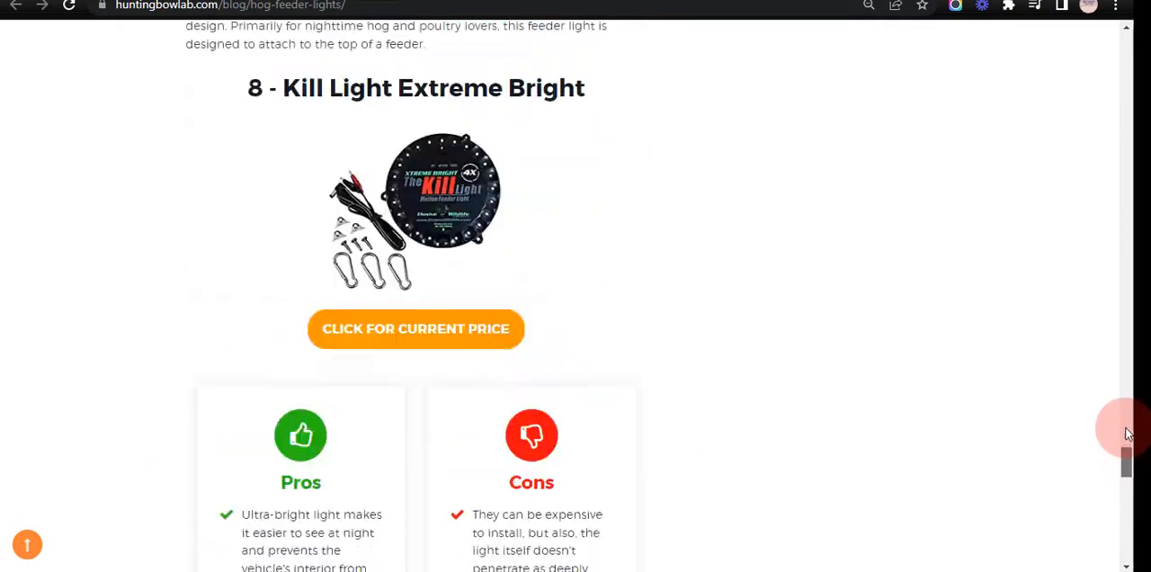
scroll(down, 3)
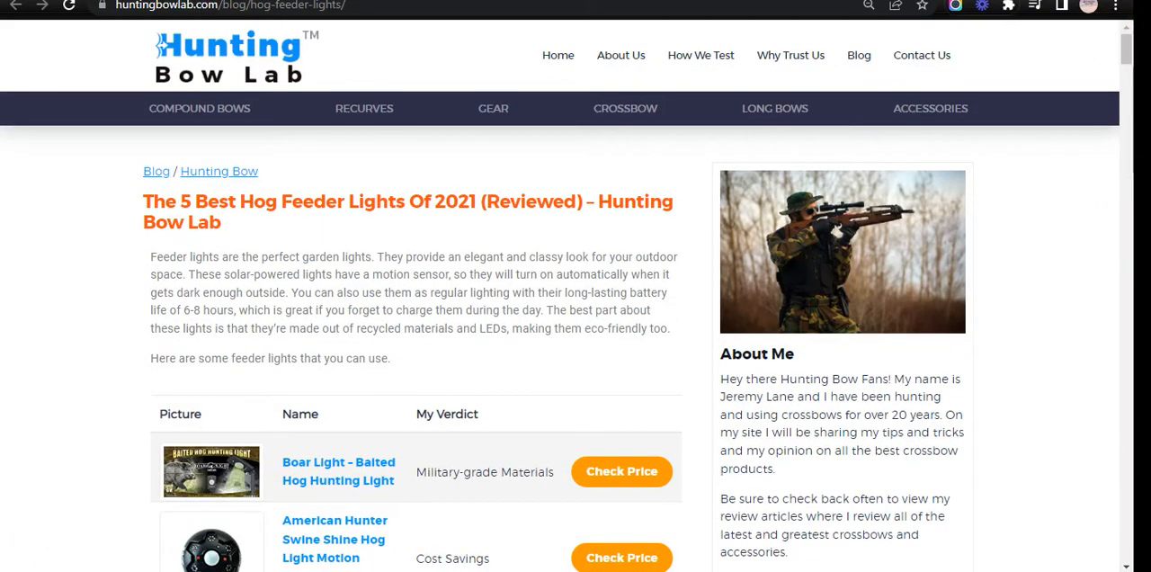
click(212, 471)
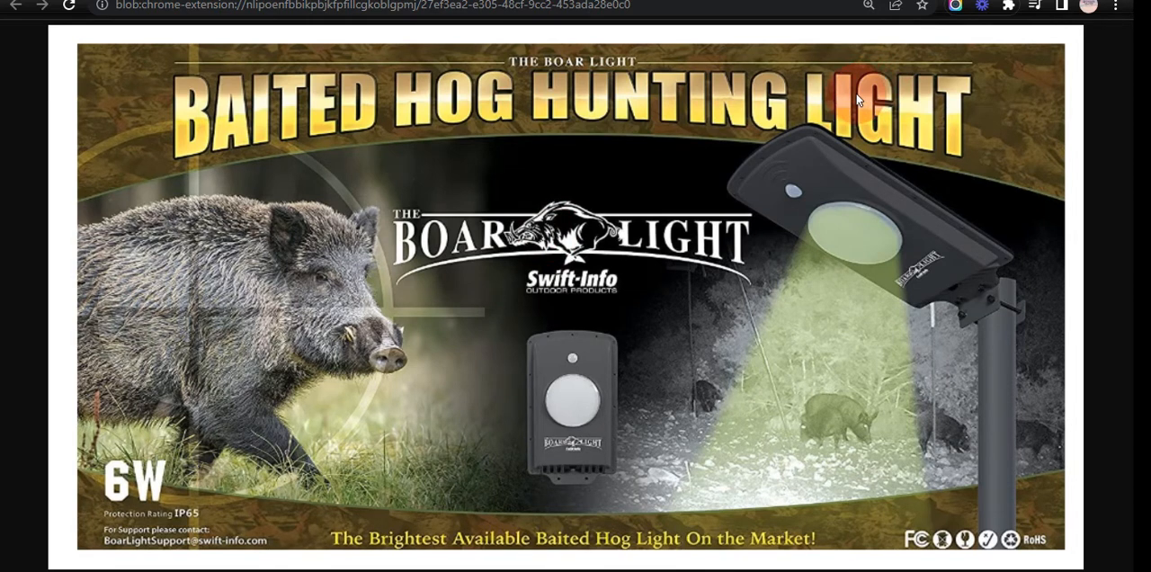
mouse_move(845, 105)
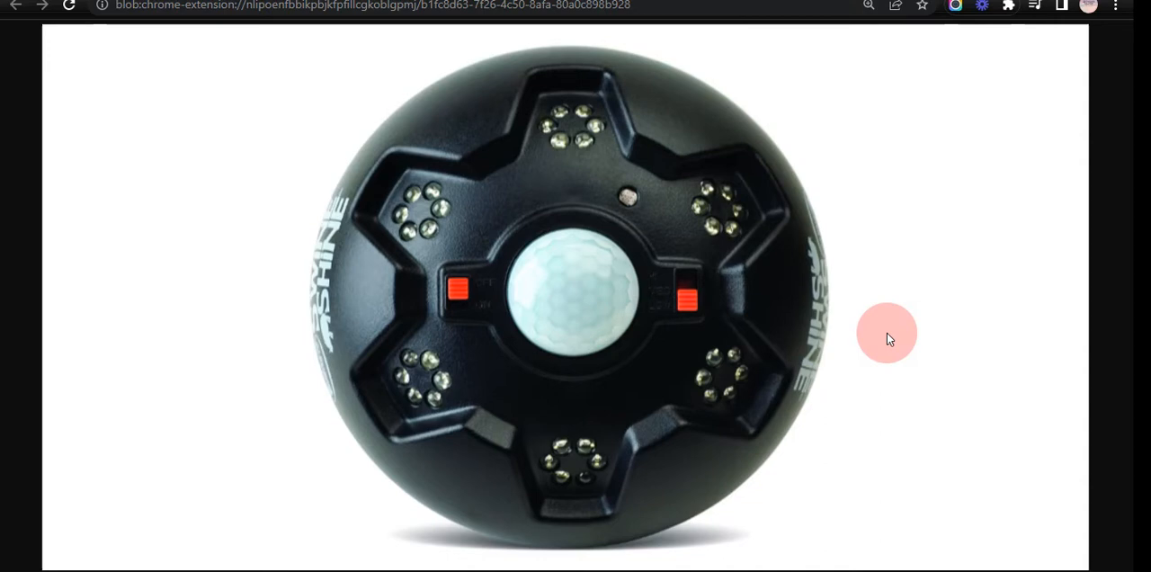
mouse_move(851, 353)
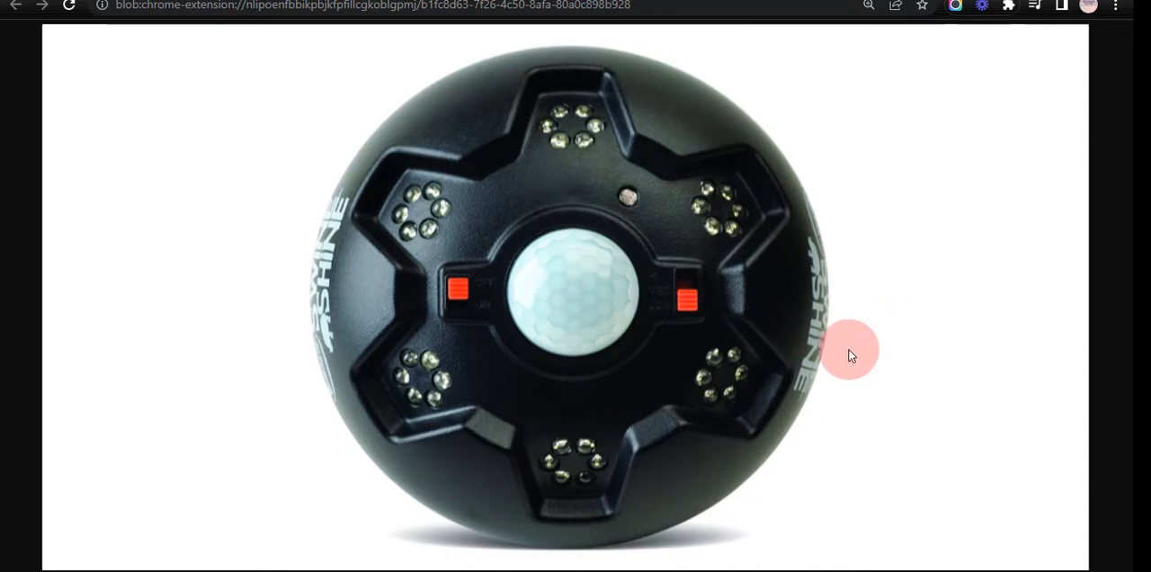
mouse_move(14, 189)
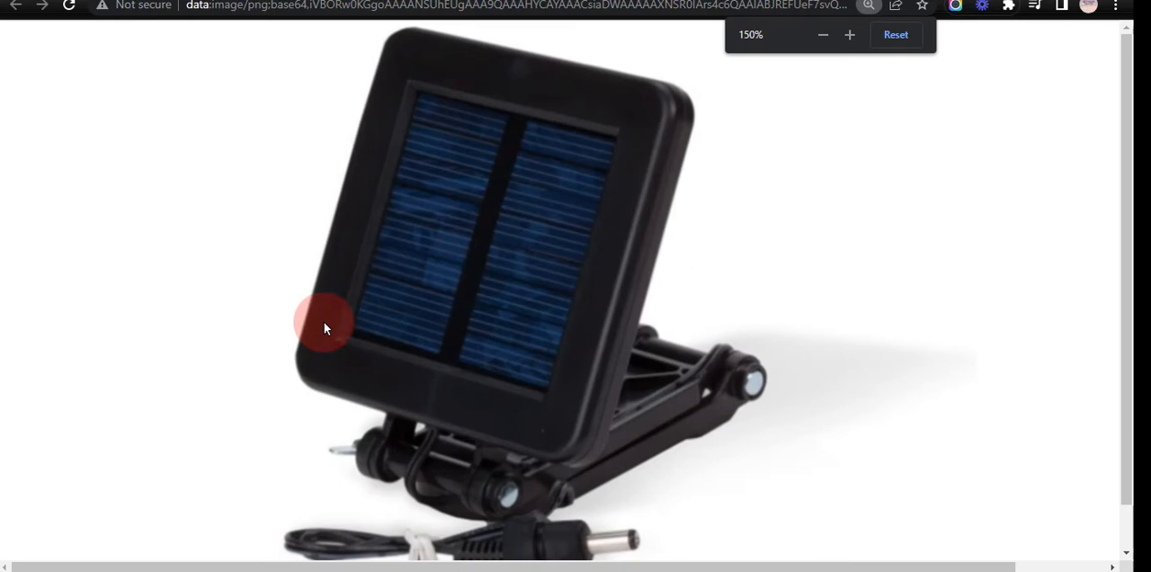
Step: View the Kill Light solar panel photo on its own, then return to the review
click(822, 35)
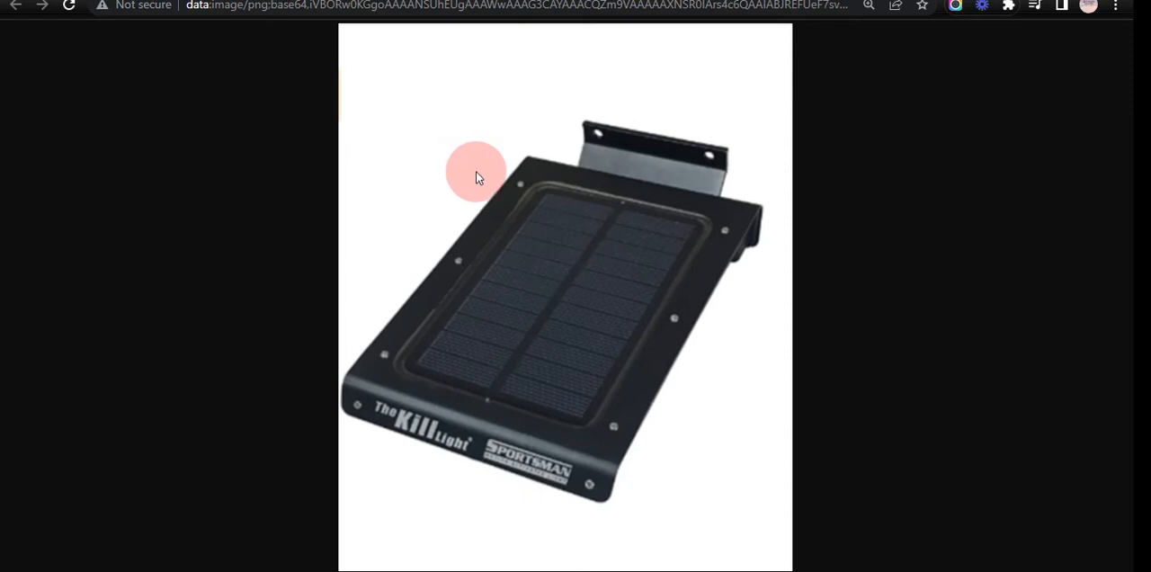
mouse_move(417, 184)
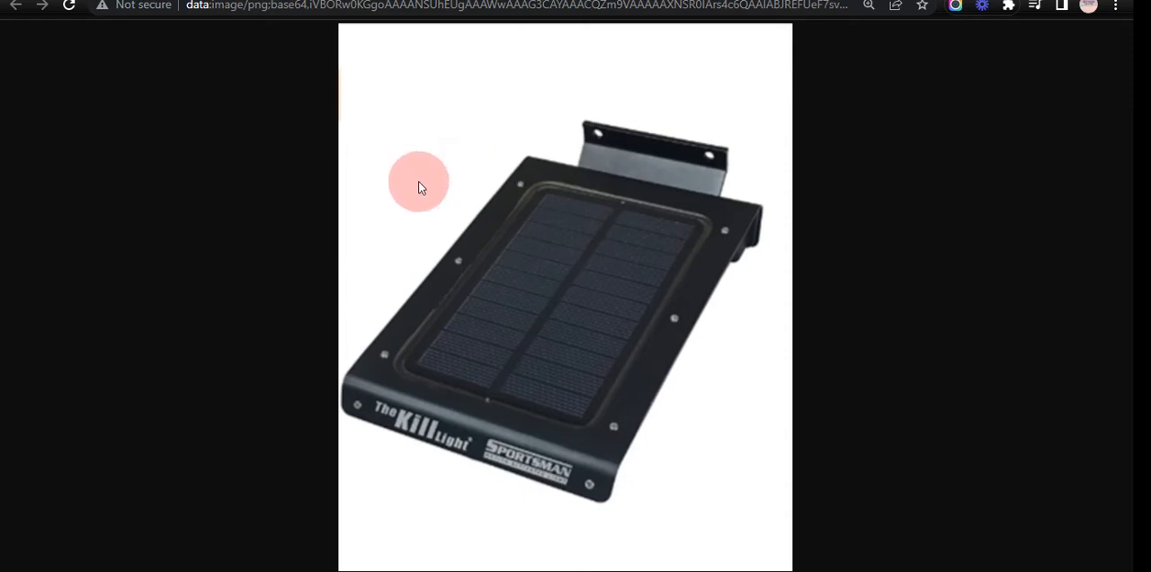
click(418, 183)
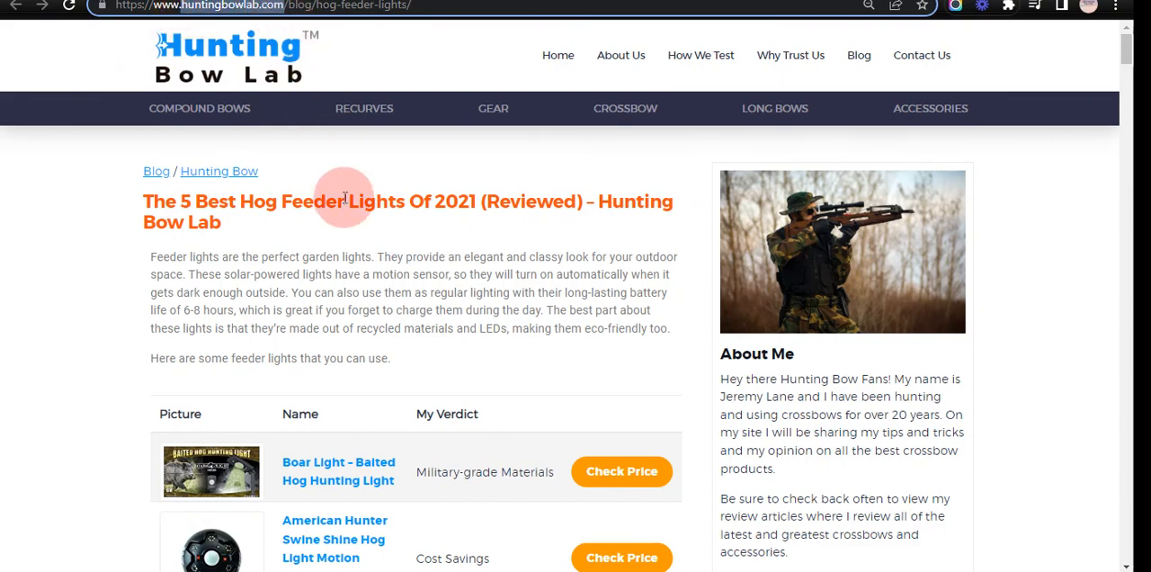
Step: Scroll past the American Hunter section to item 3, the MOULTRIE motion-activated feeder lights
scroll(down, 3)
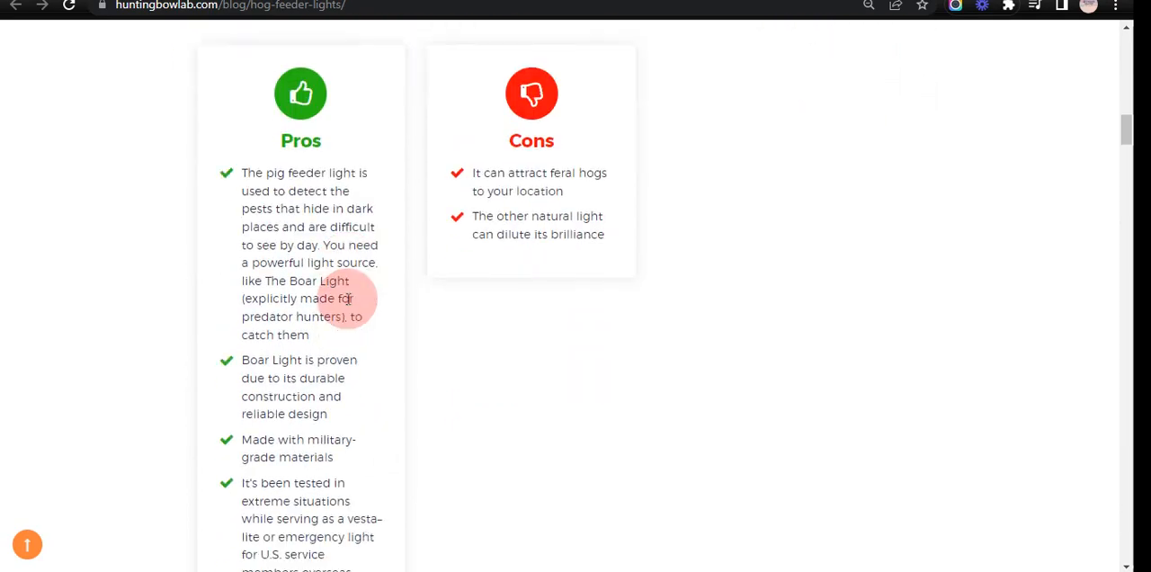
scroll(down, 3)
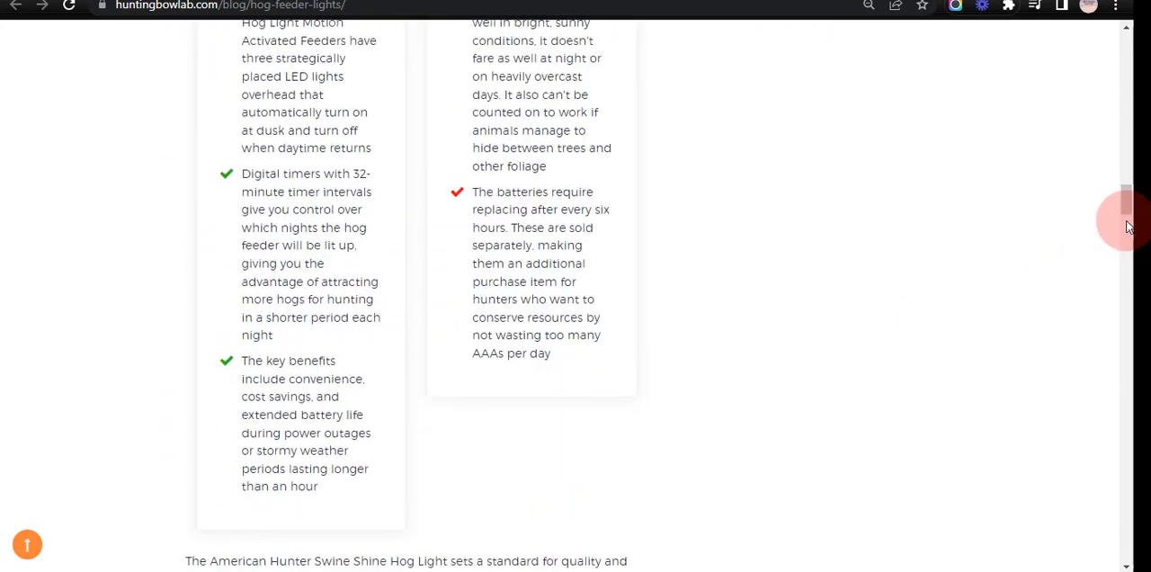
scroll(down, 3)
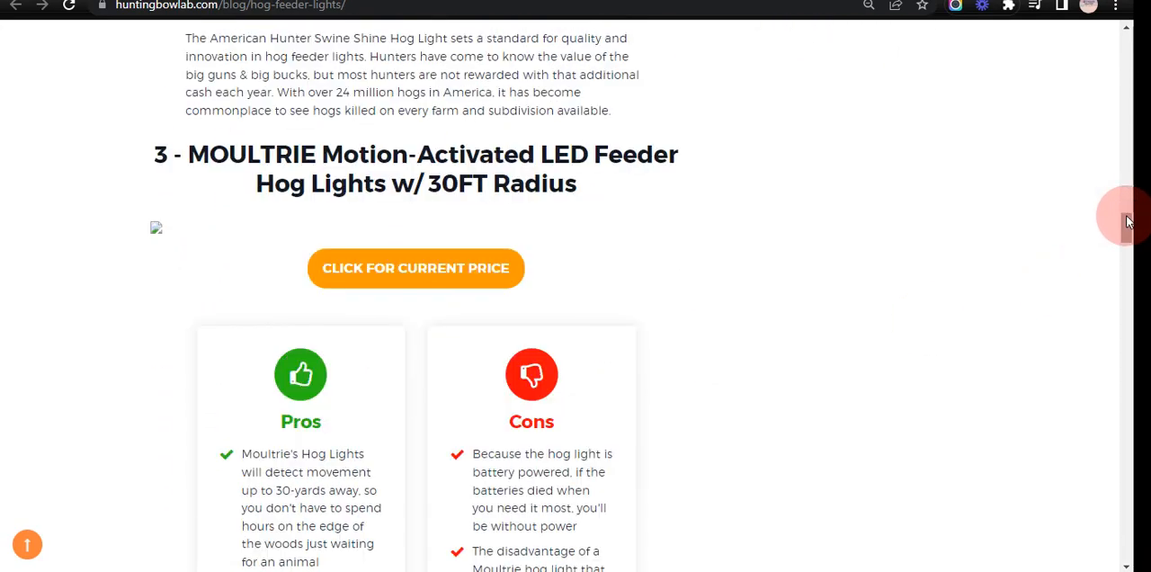